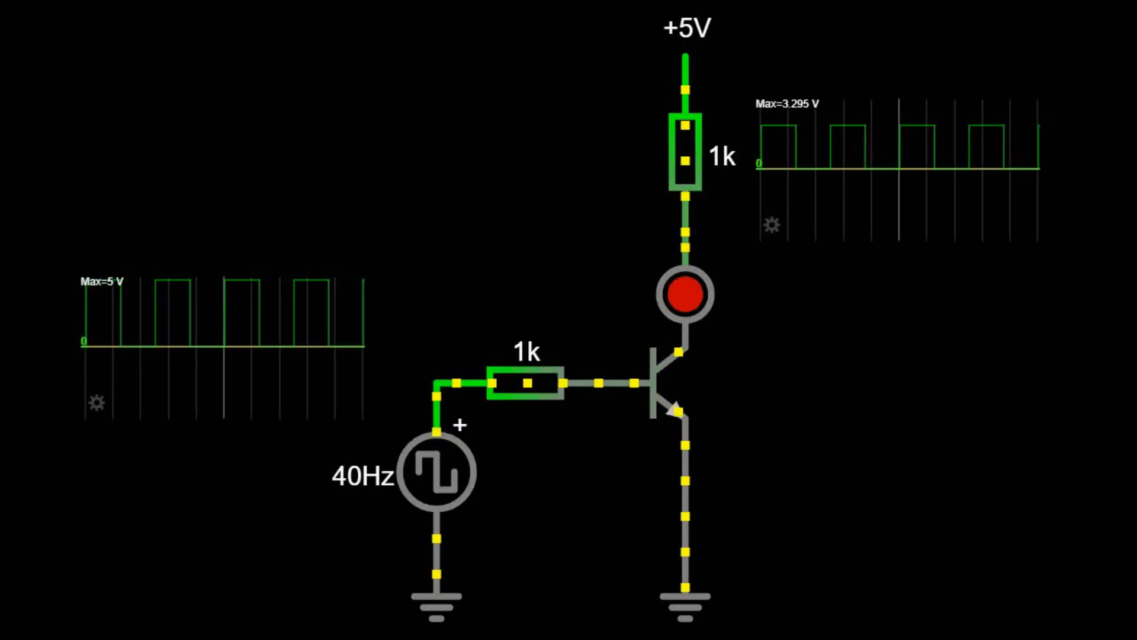
# - Change the 40Hz signal source's DC offset to 950m in Edit Component
pyautogui.doubleClick(434, 471)
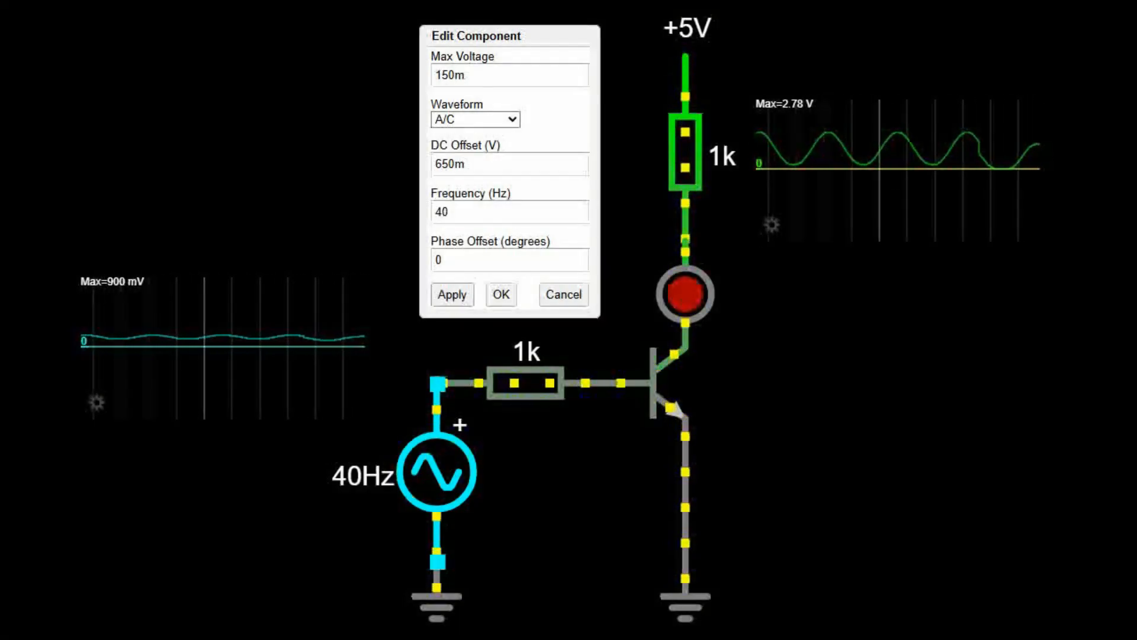
pyautogui.tripleClick(508, 164)
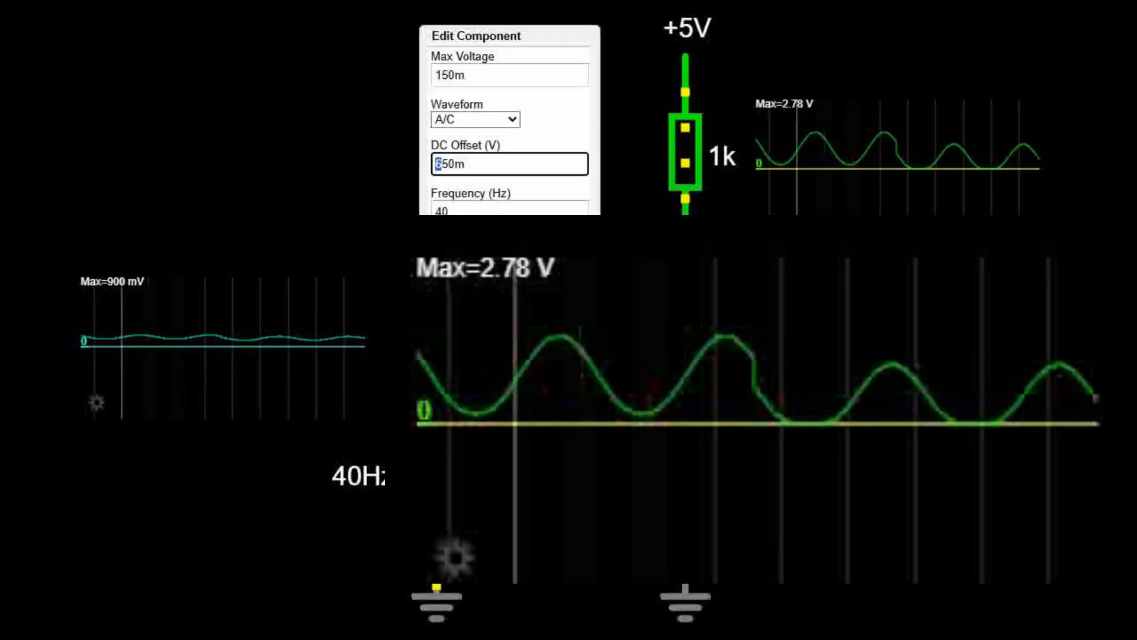
pyautogui.write('950m')
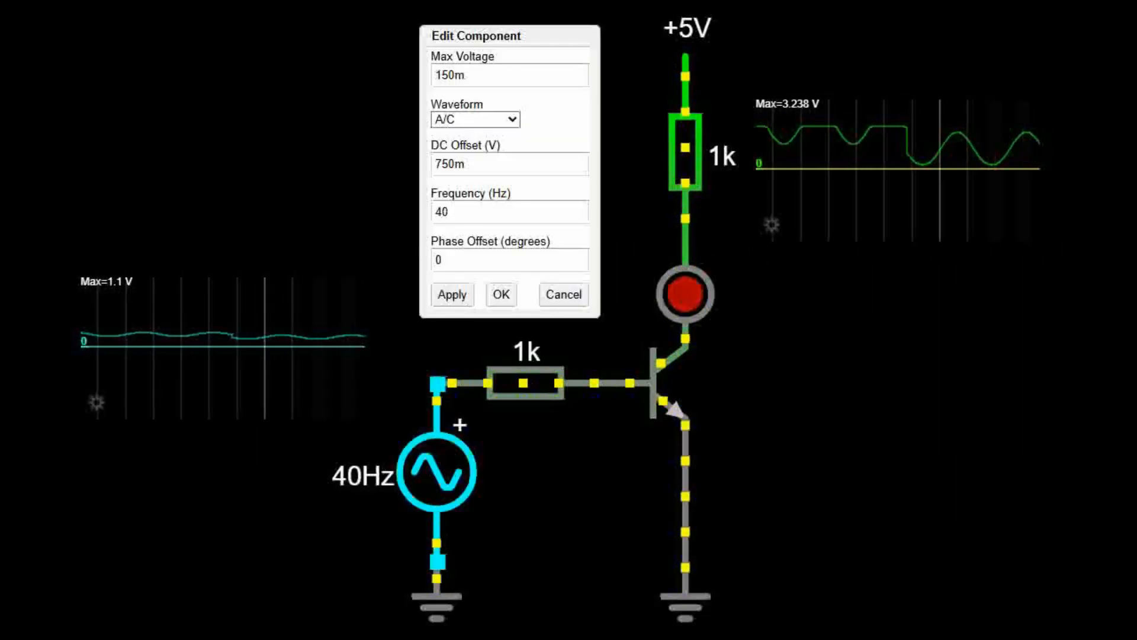
pyautogui.click(500, 295)
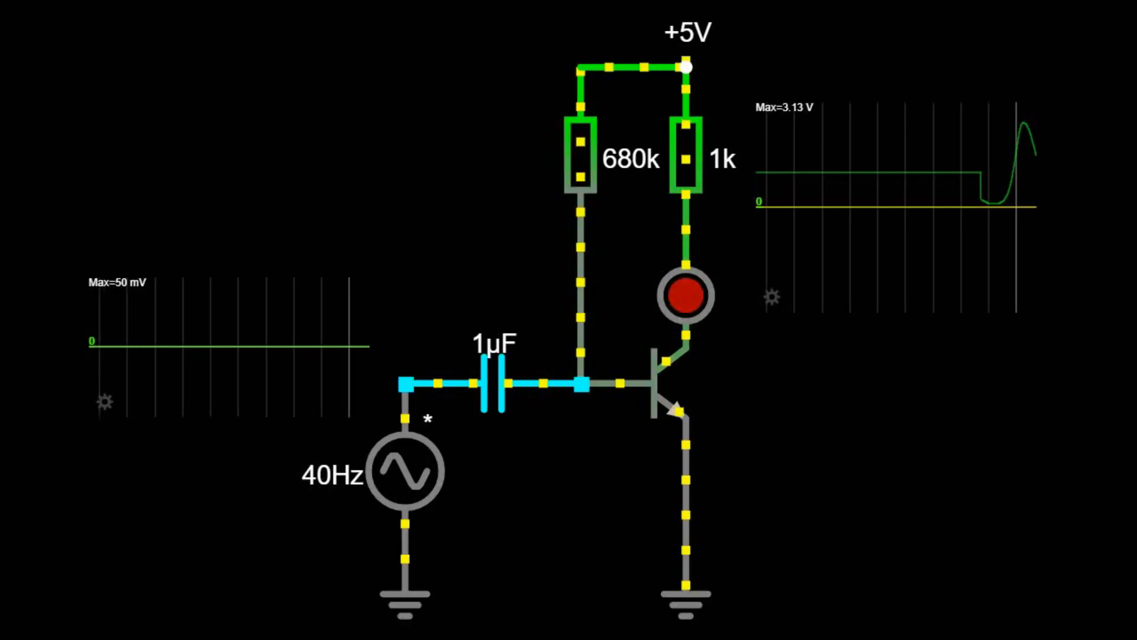